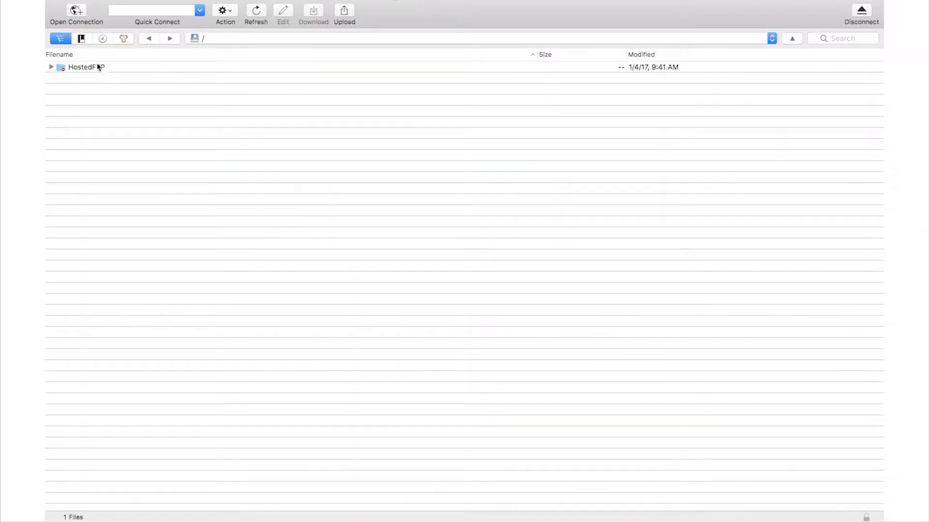
Open HostedFTP > Work, select FTP Proposals and start a new bookmark for it
double_click(87, 66)
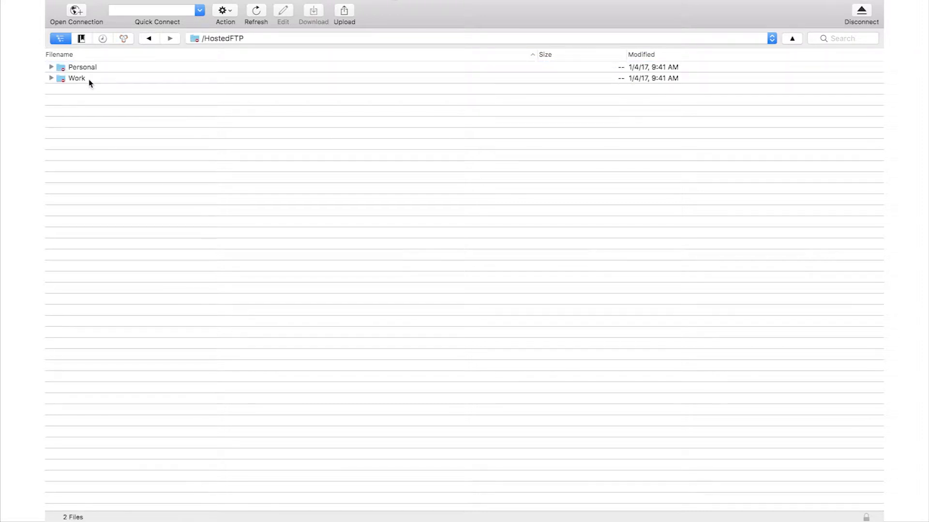
double_click(76, 78)
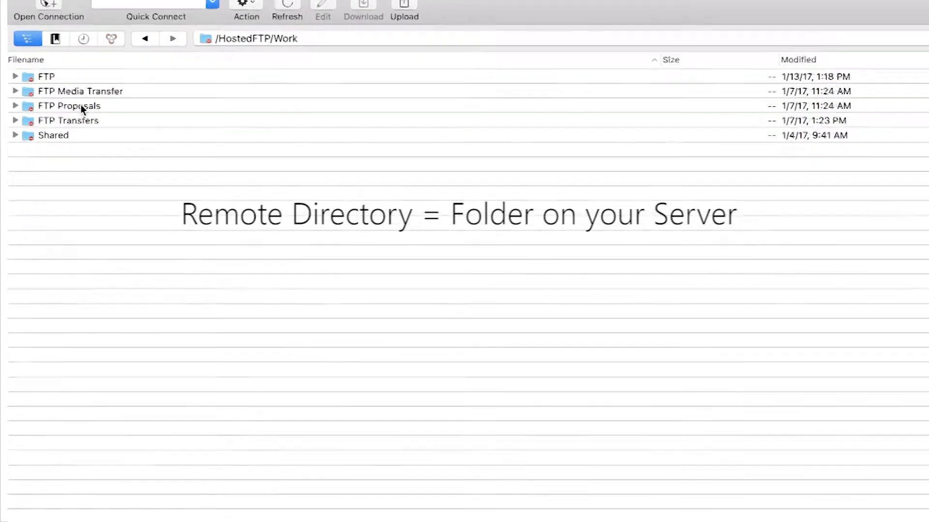
click(68, 105)
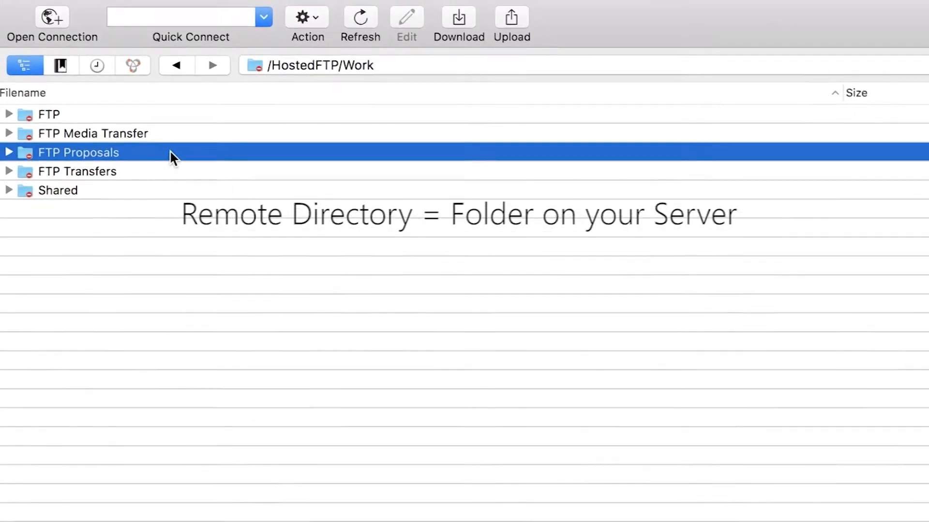
click(349, 8)
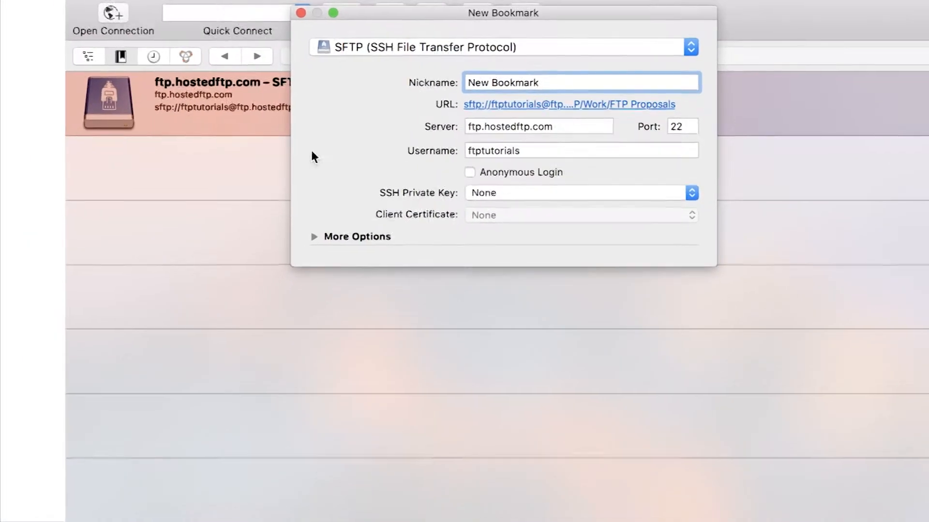
Set the bookmark's download folder to Desktop, then connect and allow the server fingerprint
click(356, 236)
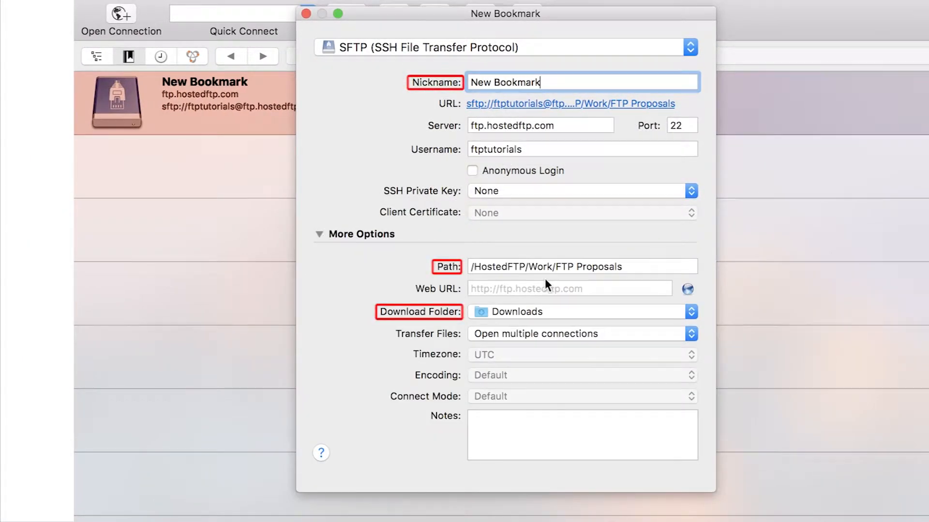
click(581, 267)
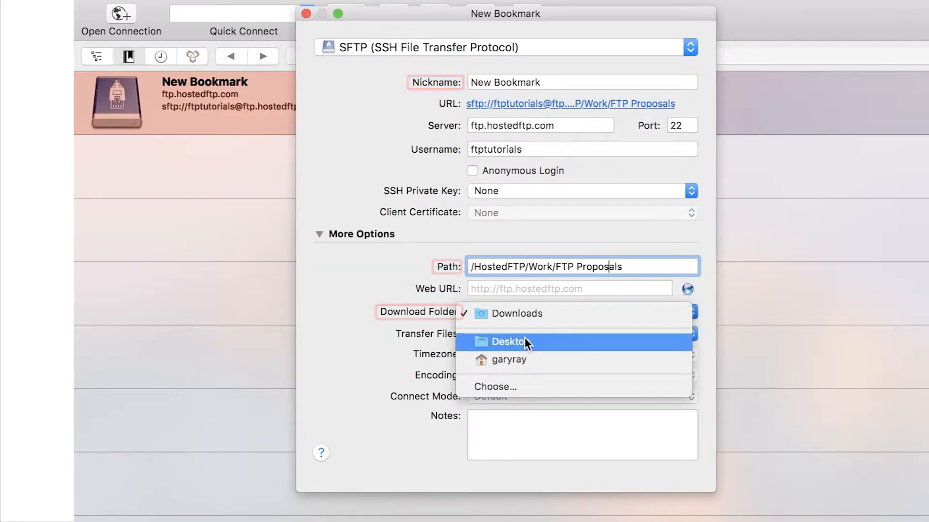
click(509, 342)
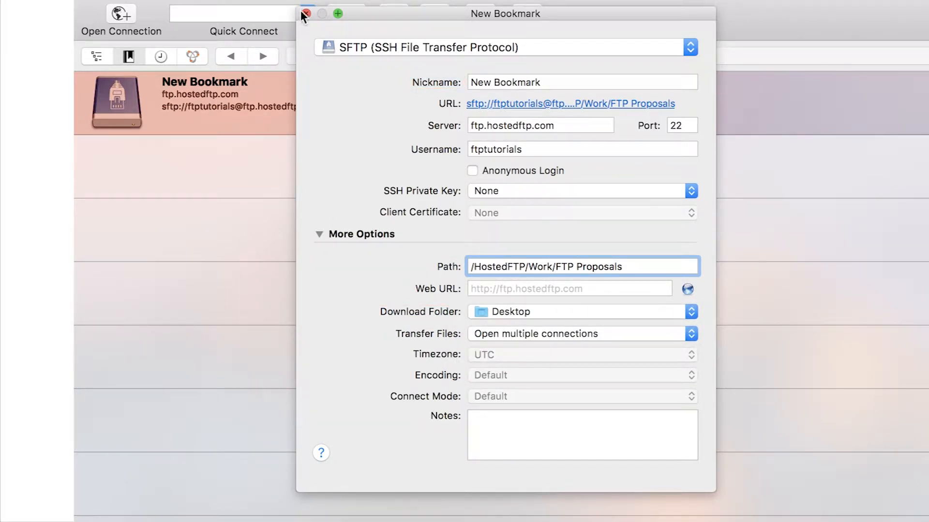
click(306, 14)
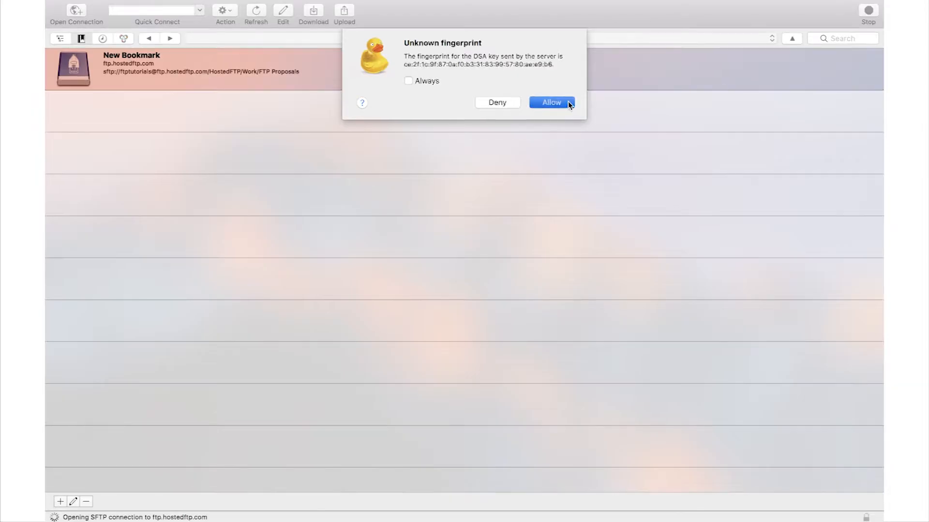
click(550, 102)
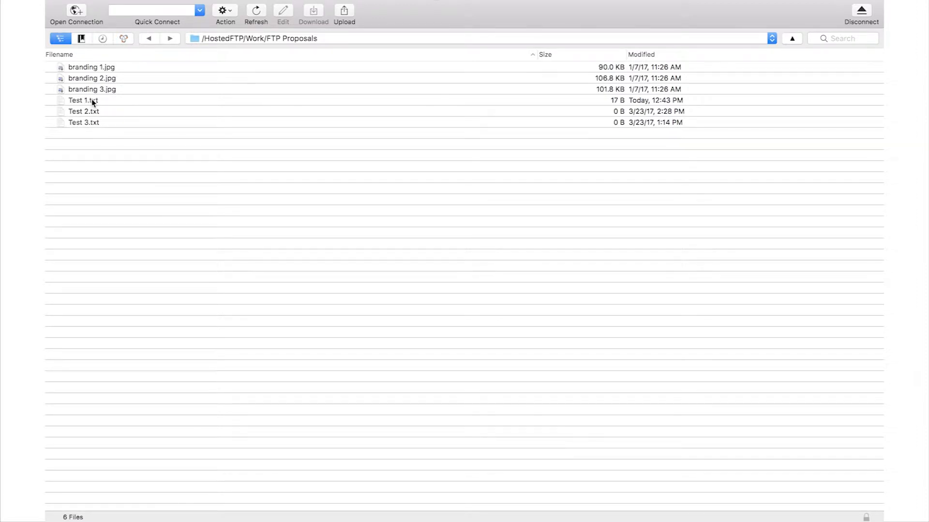
Open Test 1.txt from FTP Proposals for editing in TextEdit
right_click(83, 100)
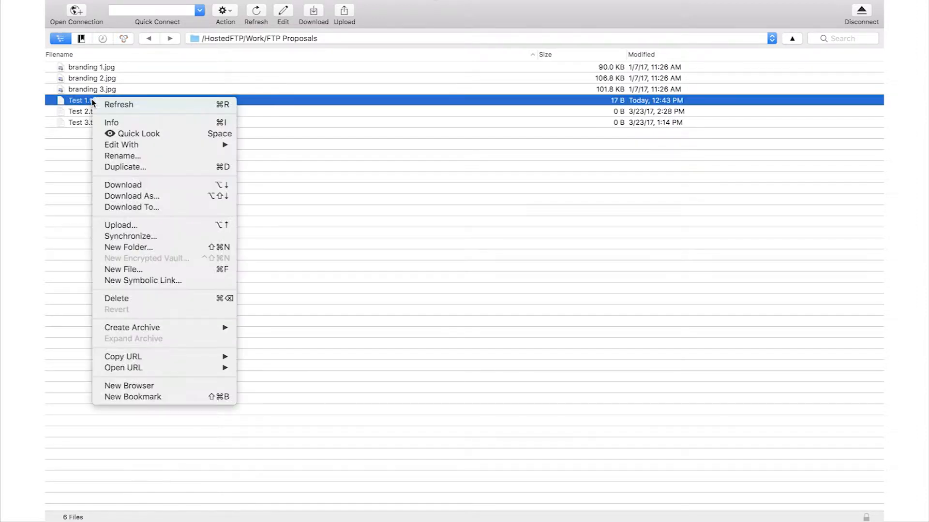
mouse_move(136, 133)
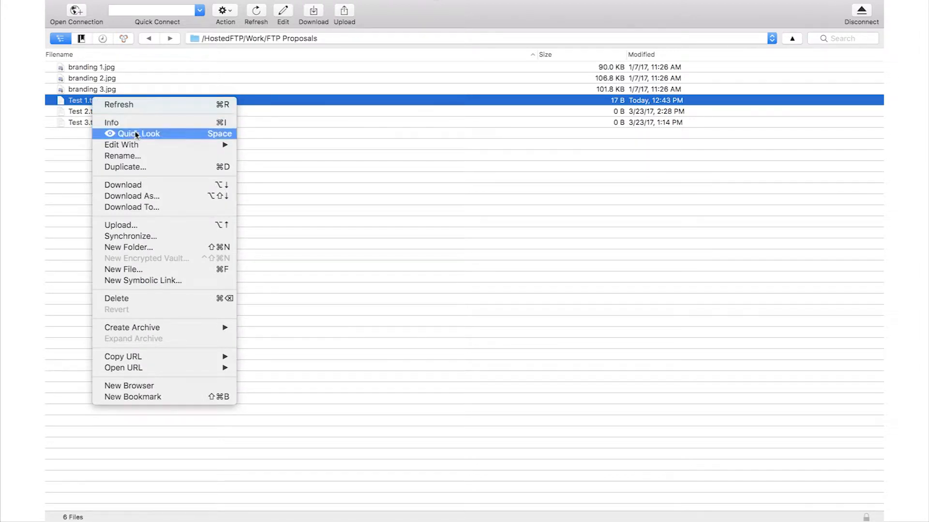
mouse_move(121, 145)
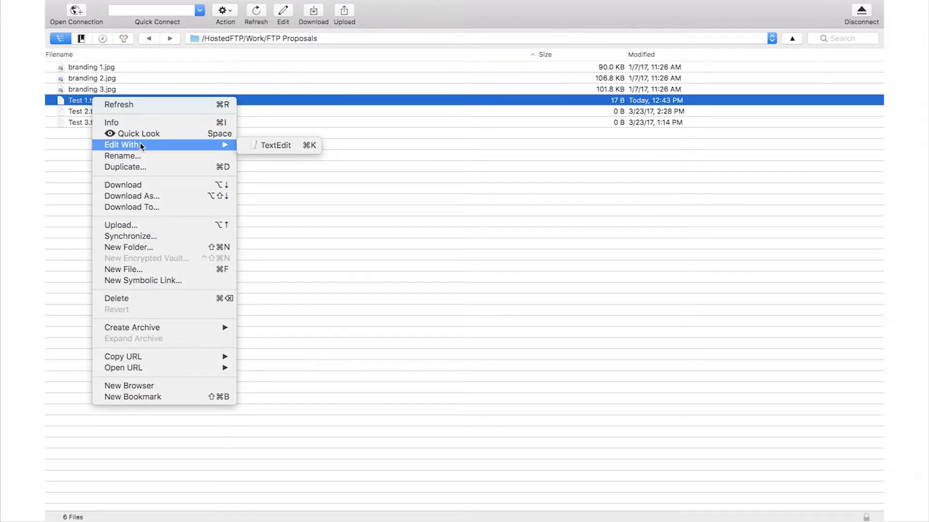
click(275, 145)
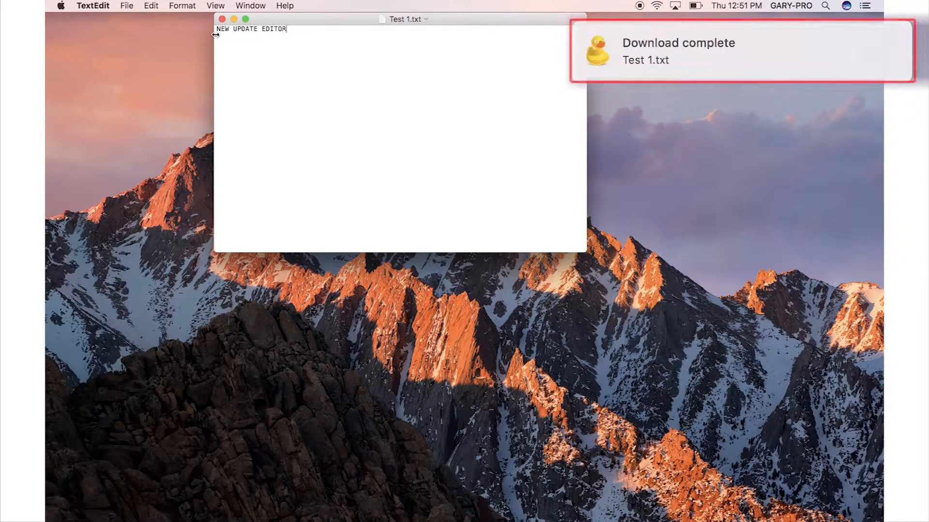
Replace Test 1.txt's contents with 'Version 2 Update' and save it
text(Version 2 Update)
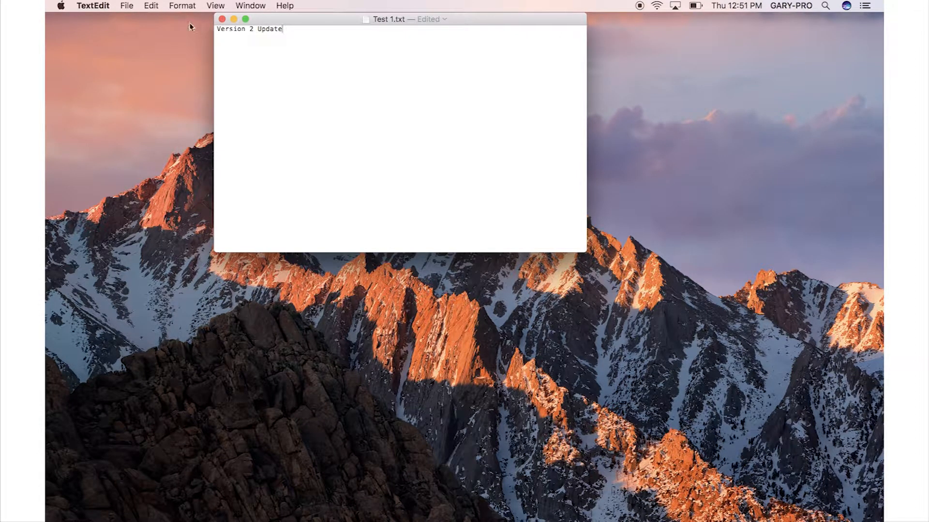
click(126, 5)
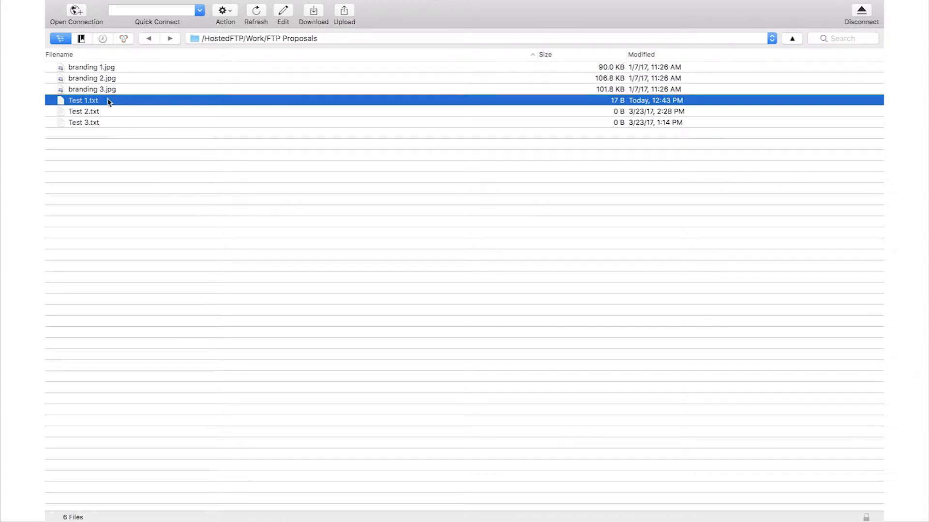
Bring up Test 1.txt's actions, then open the Cyberduck application menu
right_click(92, 67)
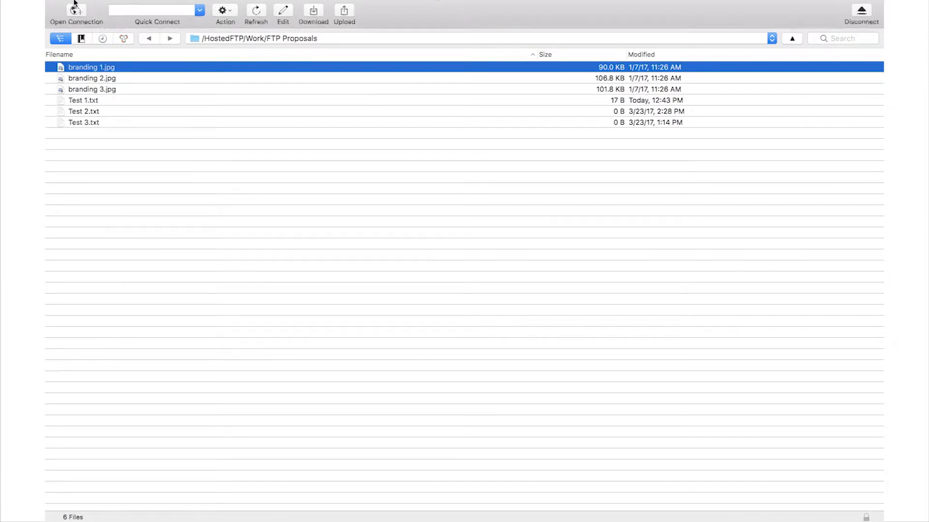
click(98, 5)
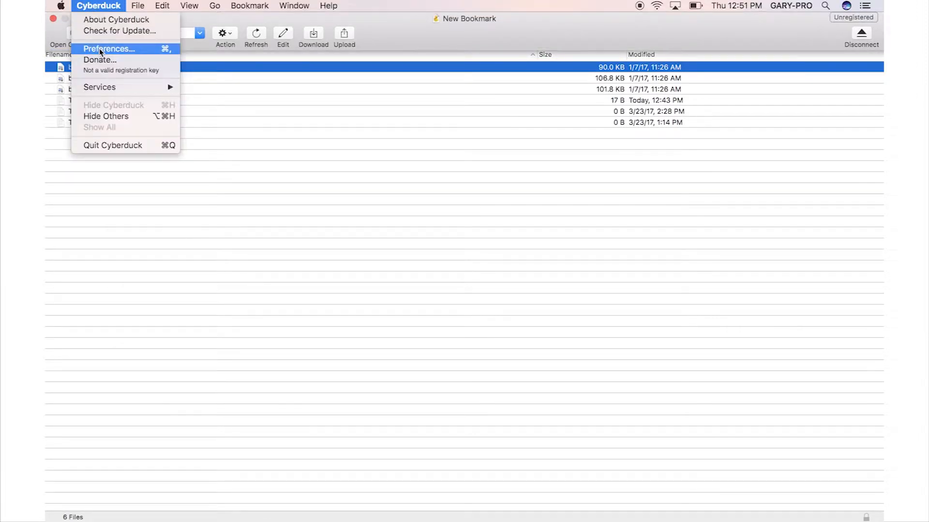
Set Image Capture as the default editor in Preferences, then show branding 1.jpg's actions
click(109, 48)
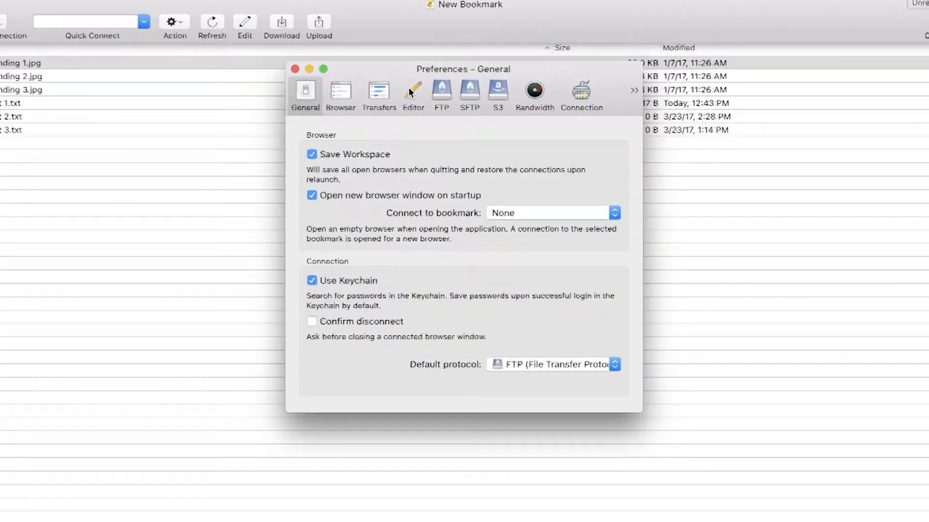
click(412, 95)
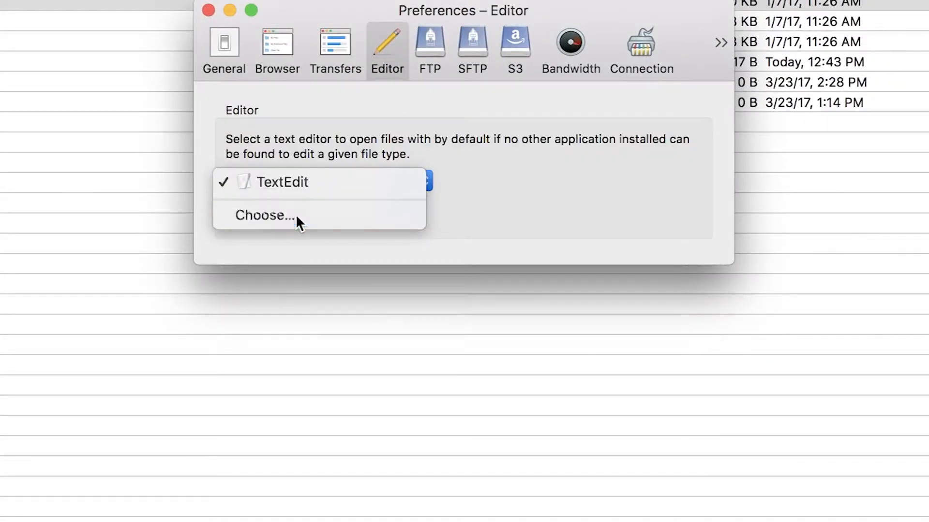
click(265, 215)
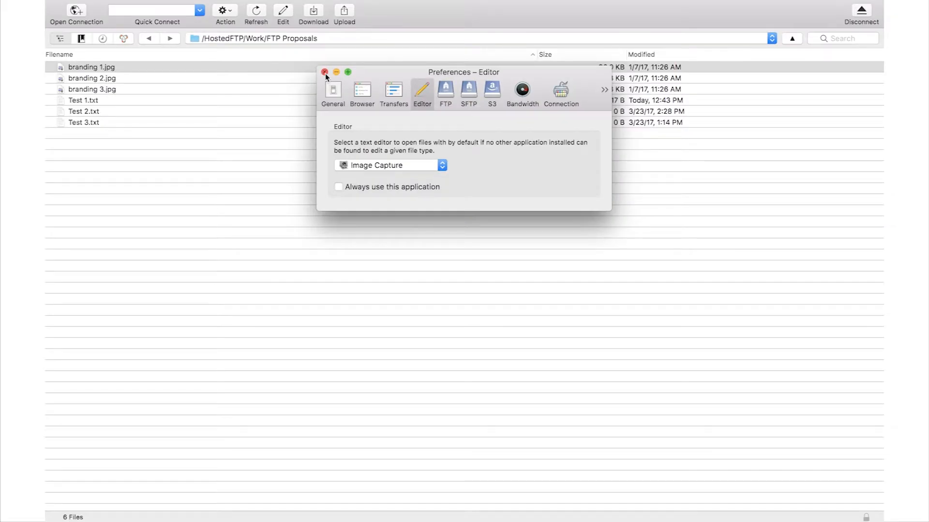
right_click(91, 66)
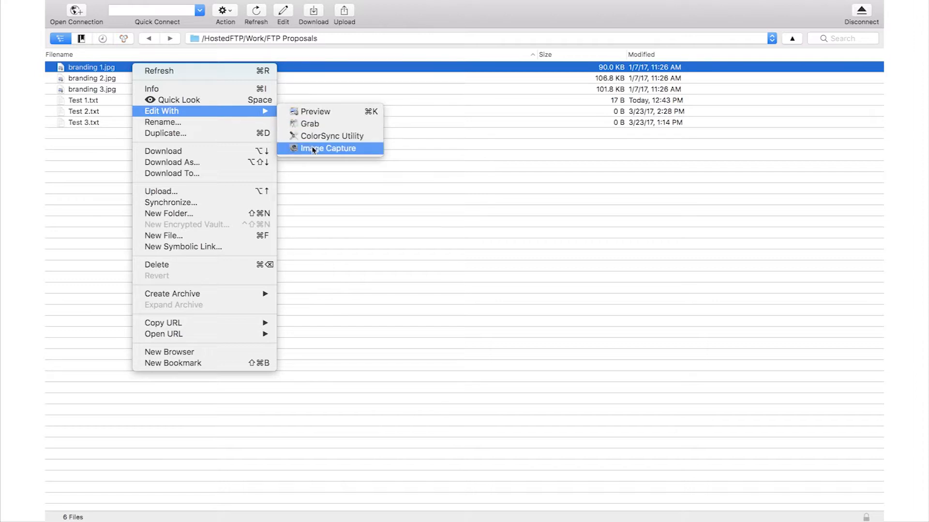
mouse_move(416, 181)
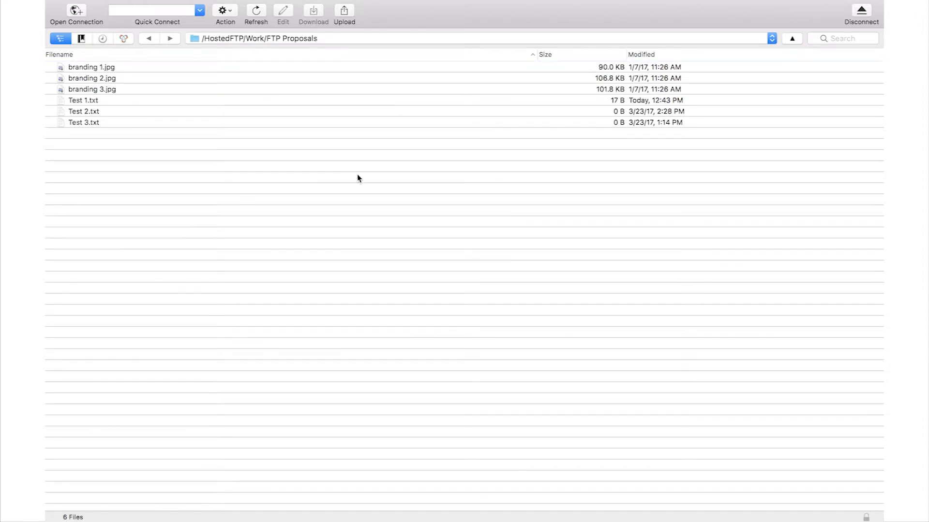
mouse_move(329, 174)
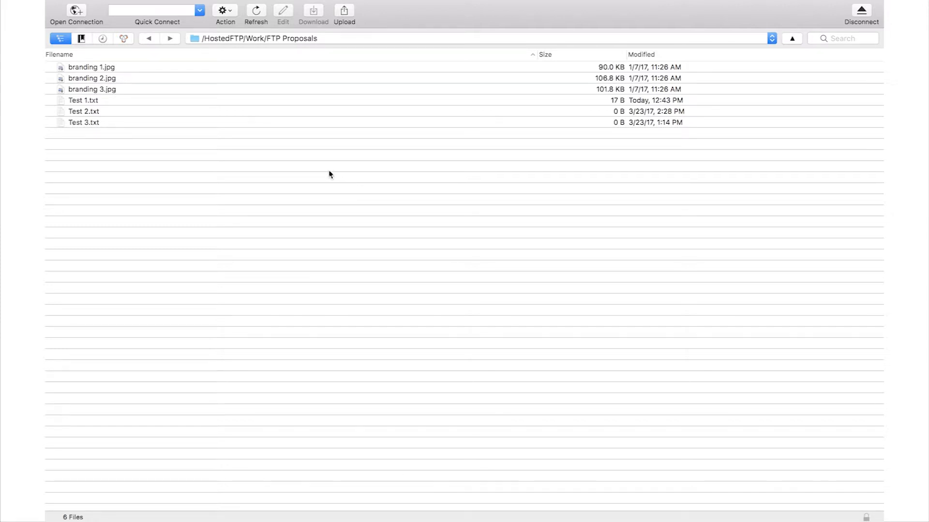
mouse_move(320, 173)
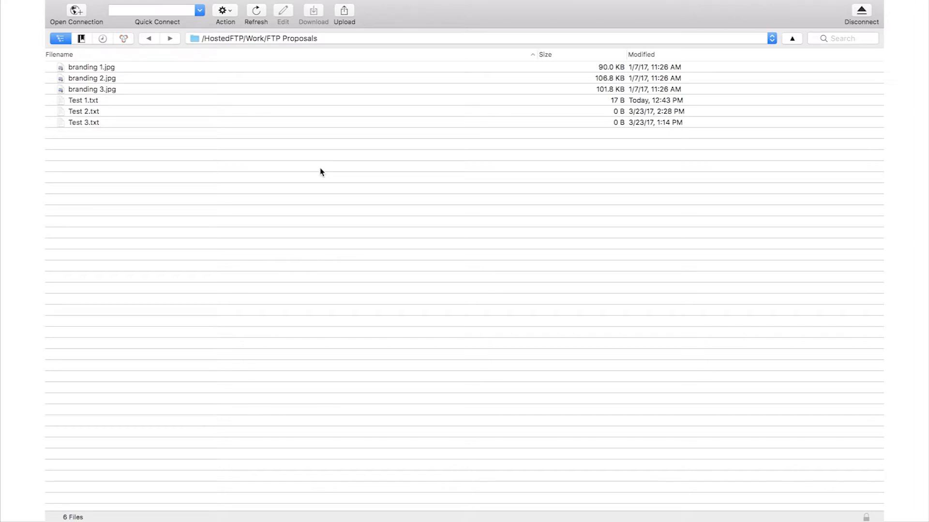
Use the menu bar to open a second browser tab showing /HostedFTP/Work
click(139, 5)
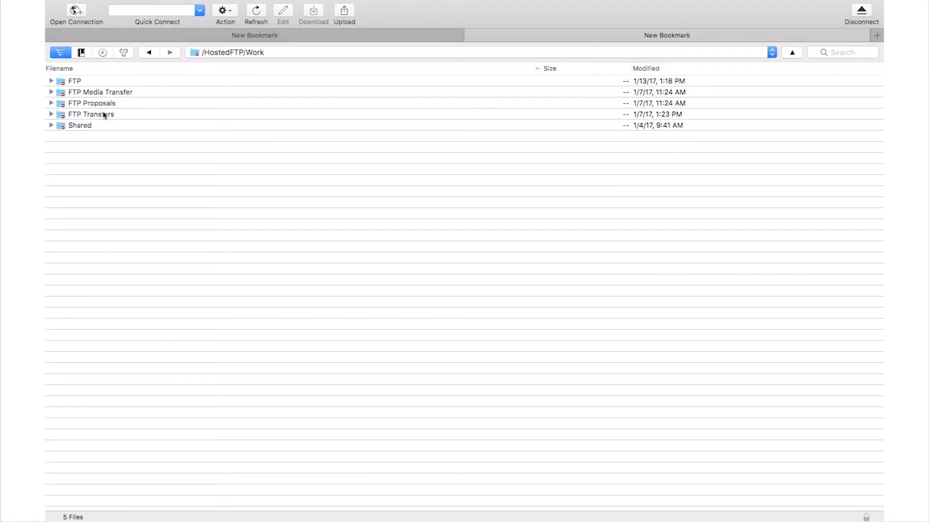
In the second tab, enter the empty FTP Transfers folder and drop a file in
double_click(91, 114)
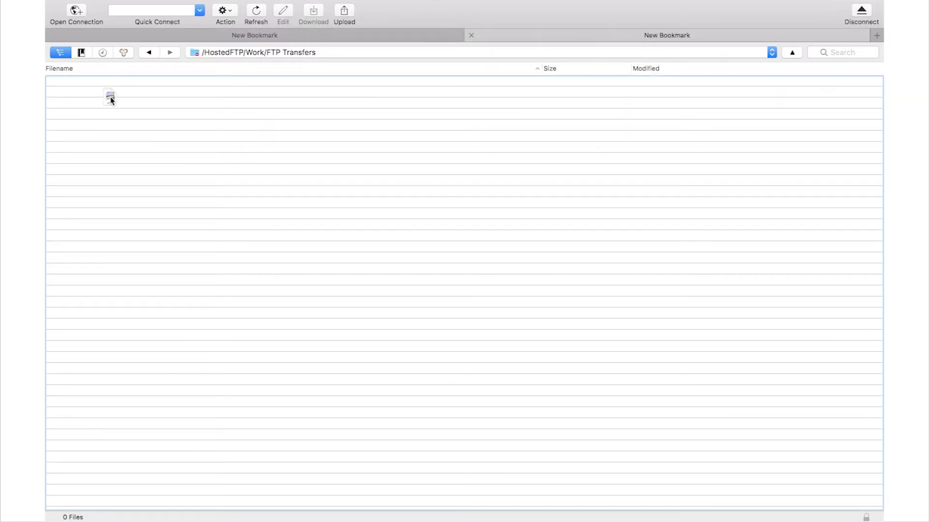
click(255, 11)
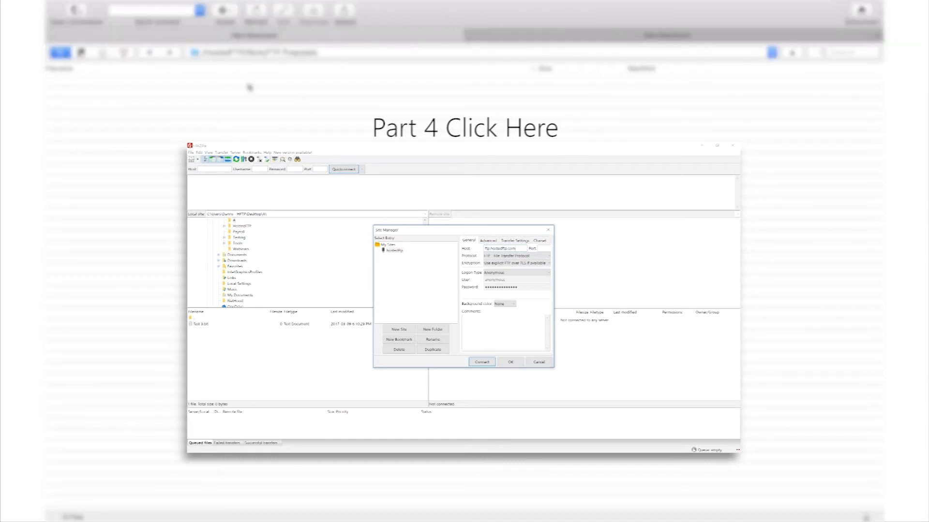
Move to the Hosted~FTP website speed test, showing 15.1 Mbps in Virginia
click(515, 255)
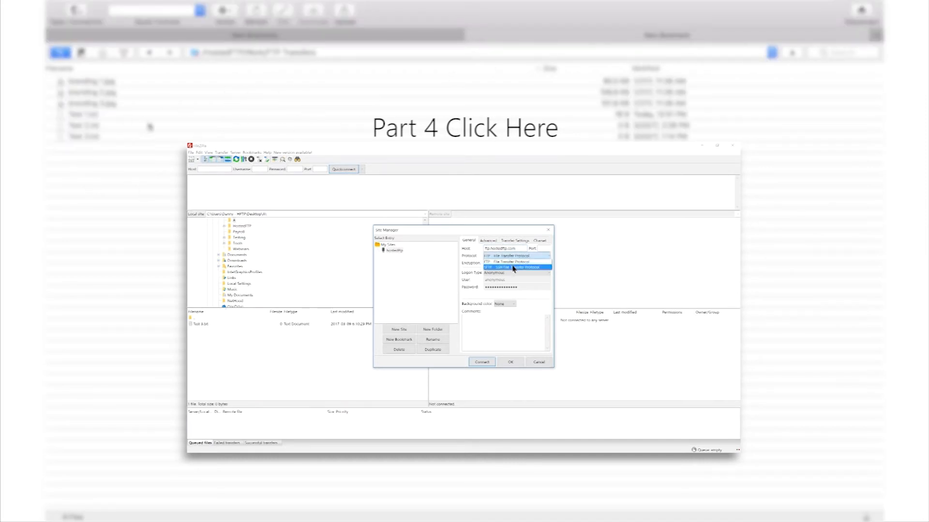
click(515, 267)
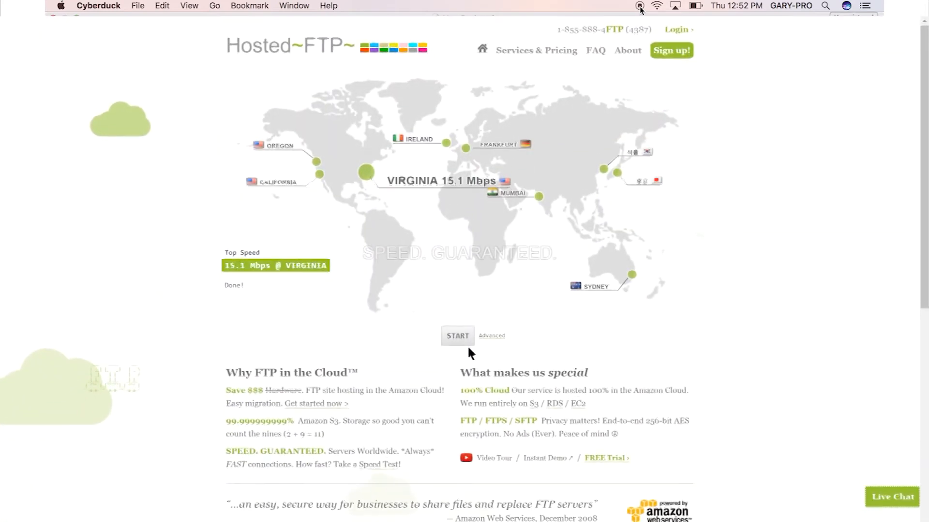
Start a fresh connection speed test on the Hosted~FTP website
click(457, 336)
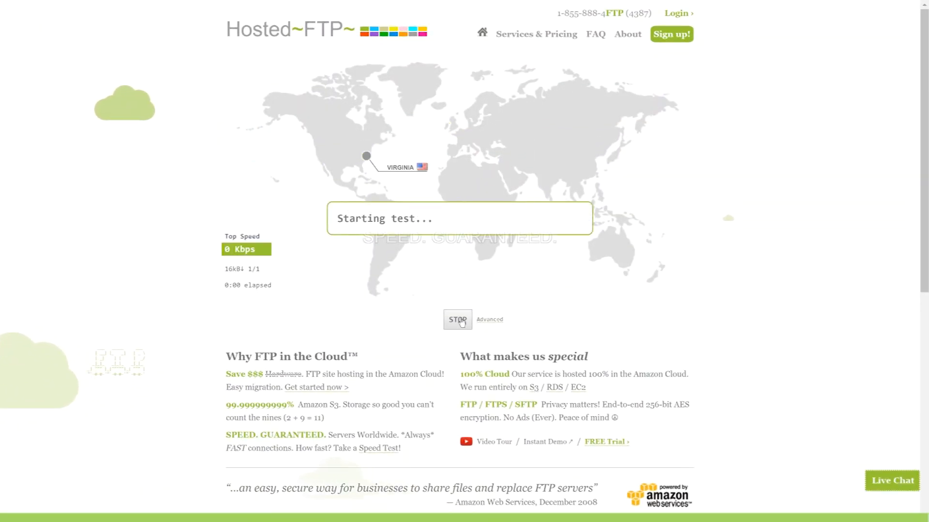